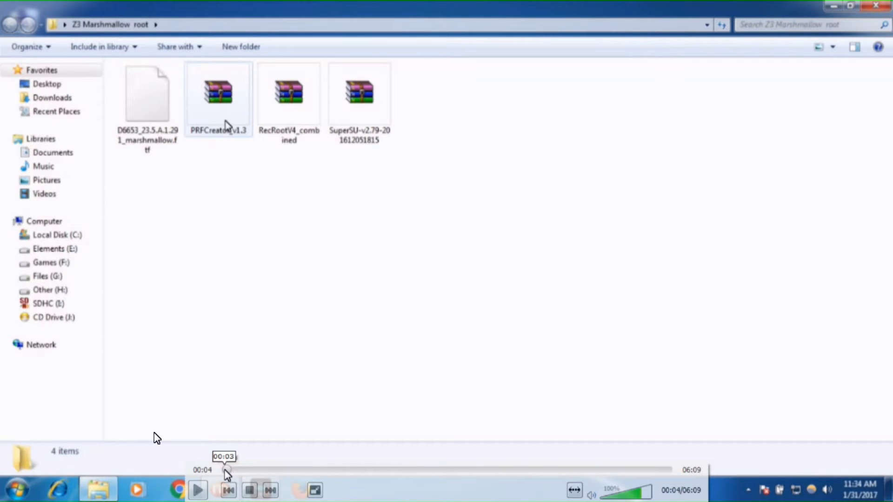
# Extract the PRFCreator_v1.3 archive into the Z3 Marshmallow root folder
pyautogui.click(197, 490)
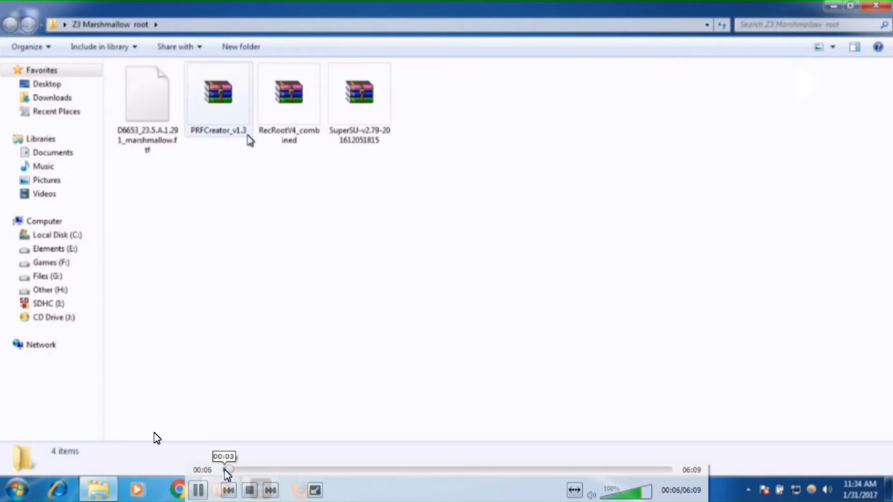
pyautogui.rightClick(218, 93)
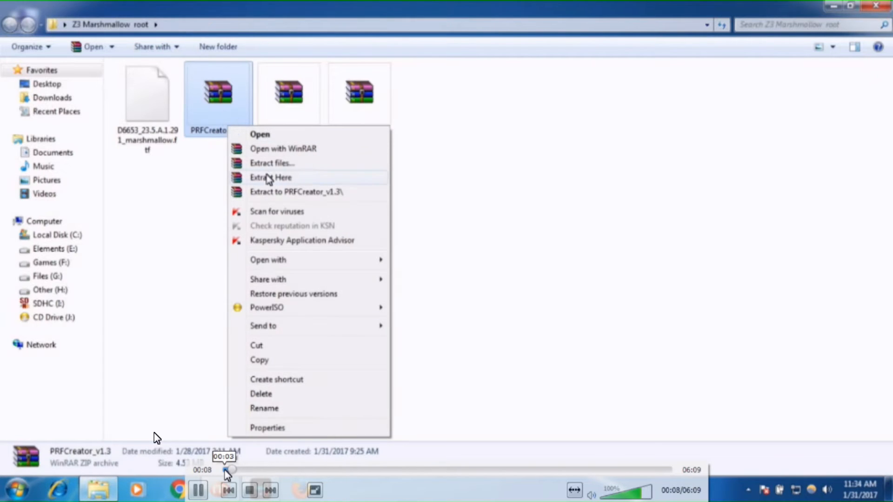
pyautogui.click(269, 177)
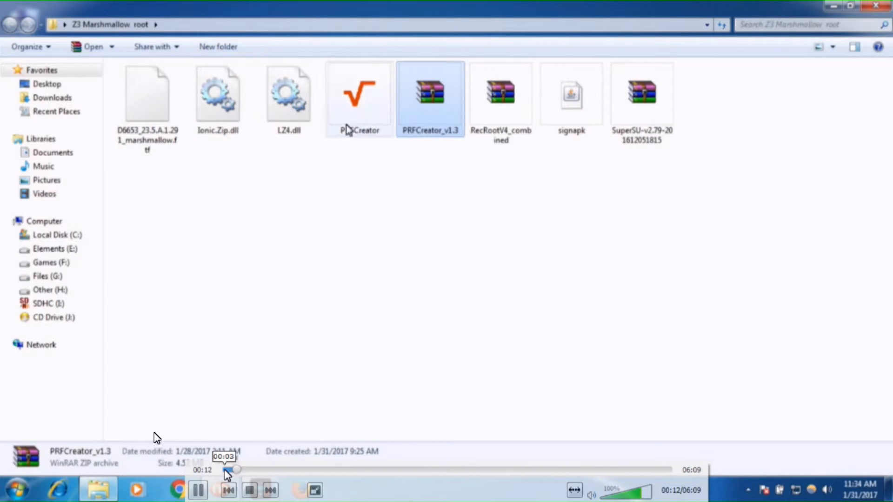
# Launch PRFCreator.exe and approve the unverified-publisher security warning
pyautogui.doubleClick(359, 94)
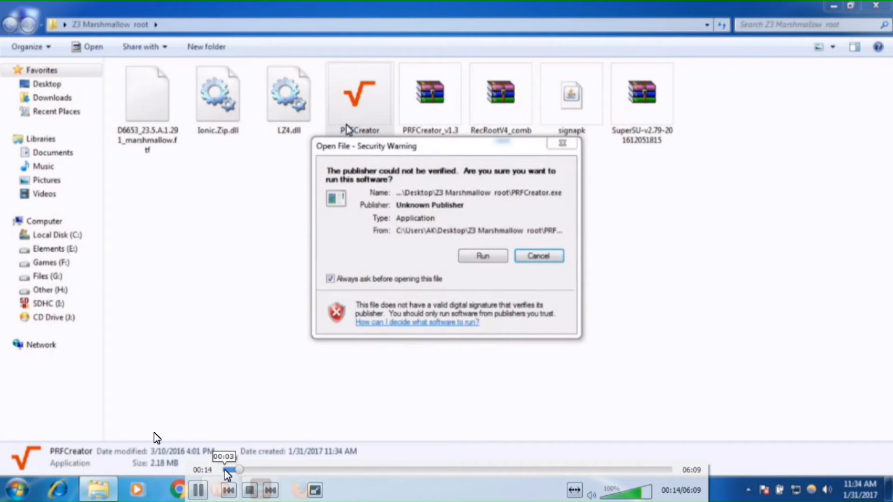
pyautogui.click(482, 255)
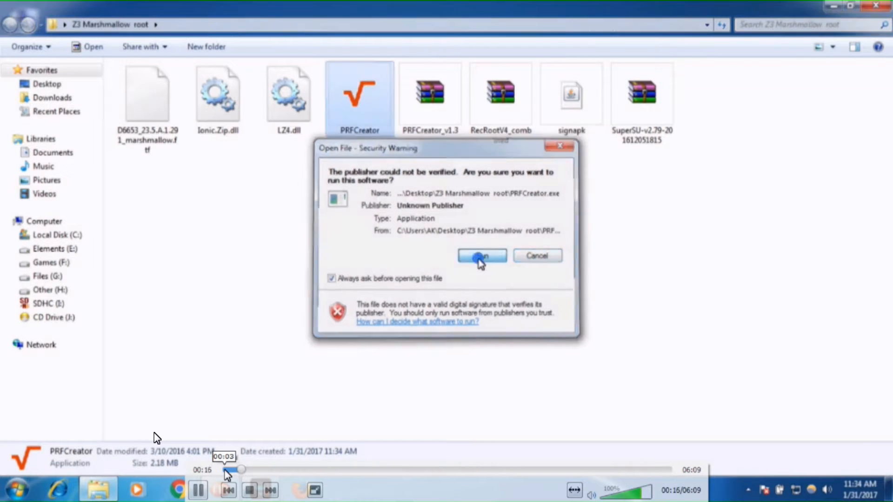
pyautogui.click(481, 256)
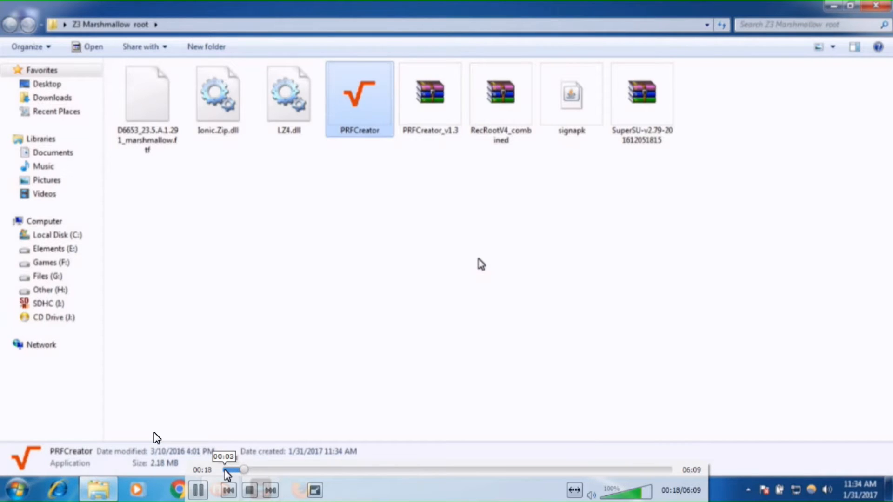
# Load the D6653 Marshmallow FTF, SuperSU zip and RecRootV4 recovery zip as PRFCreator sources
pyautogui.doubleClick(359, 94)
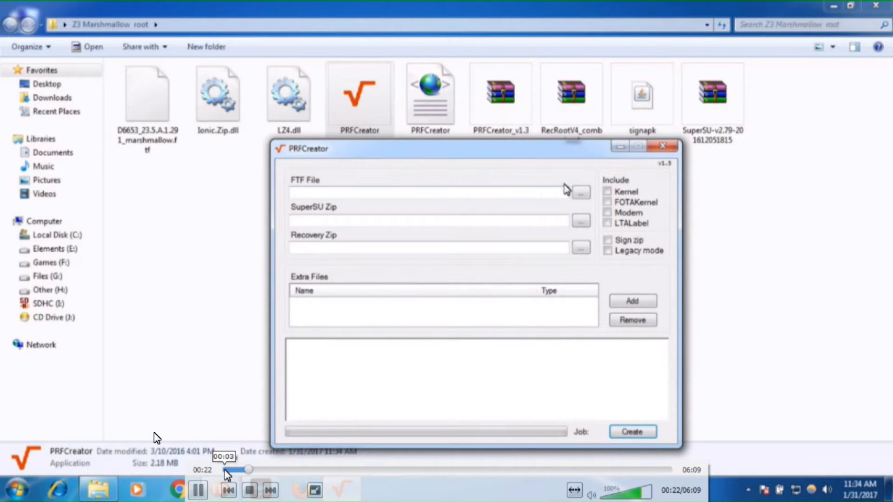
pyautogui.click(581, 192)
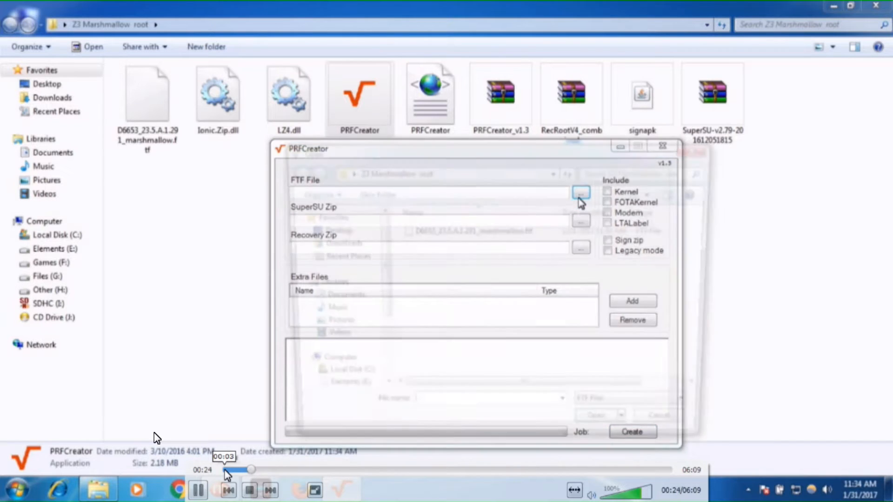
pyautogui.click(580, 192)
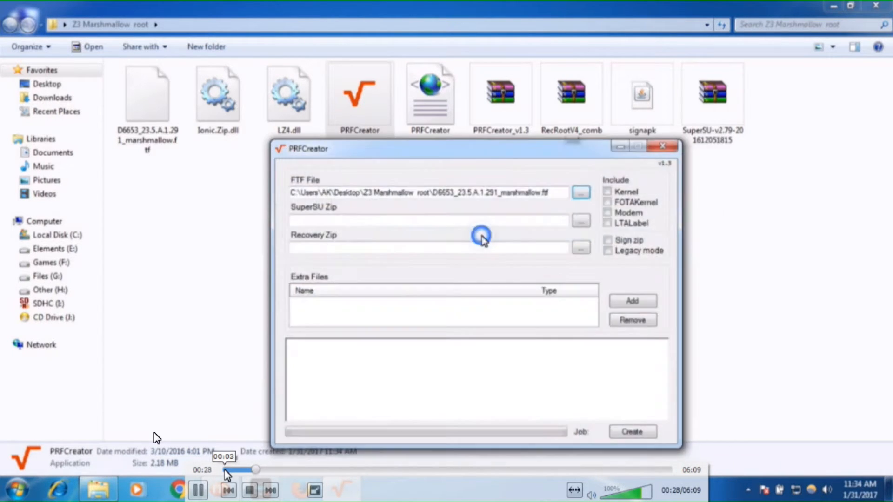
pyautogui.click(580, 221)
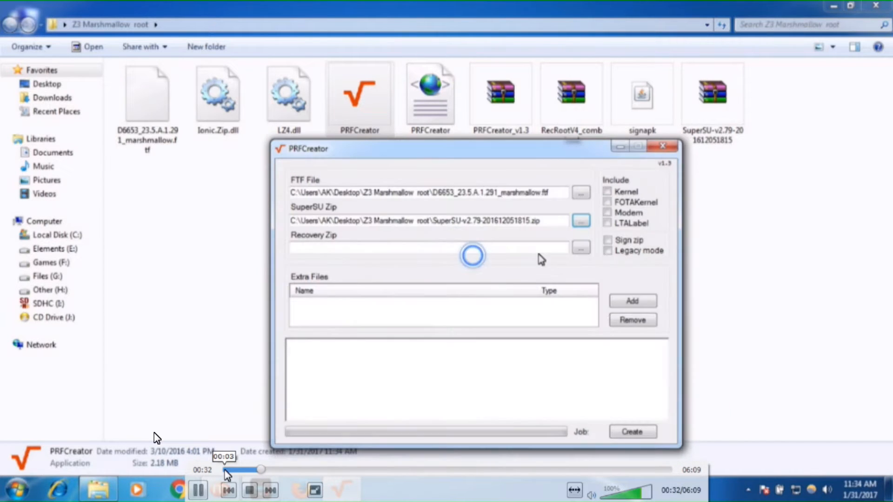
pyautogui.click(581, 248)
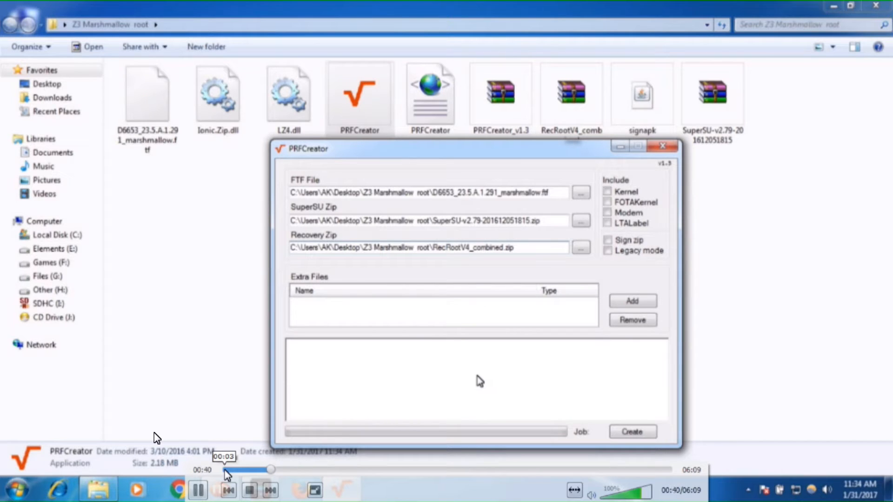
# Include Kernel and FOTAKernel (with Modem and LTALabel) in the build
pyautogui.click(608, 191)
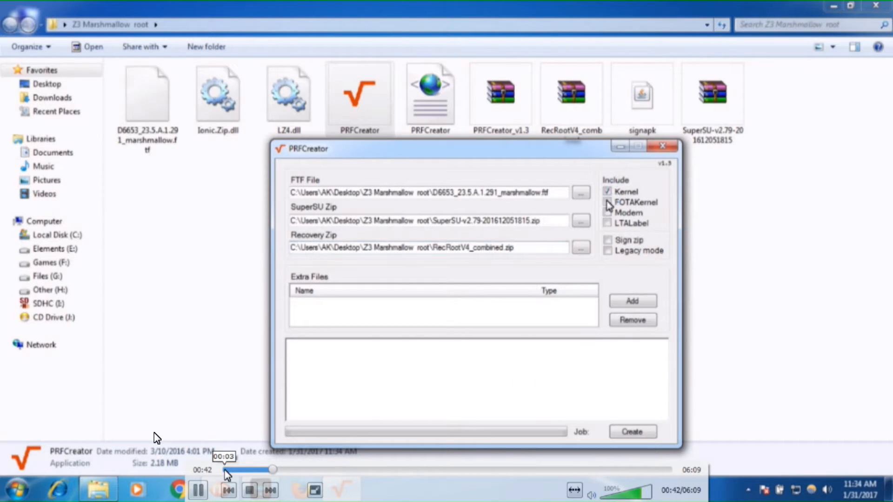
pyautogui.click(606, 212)
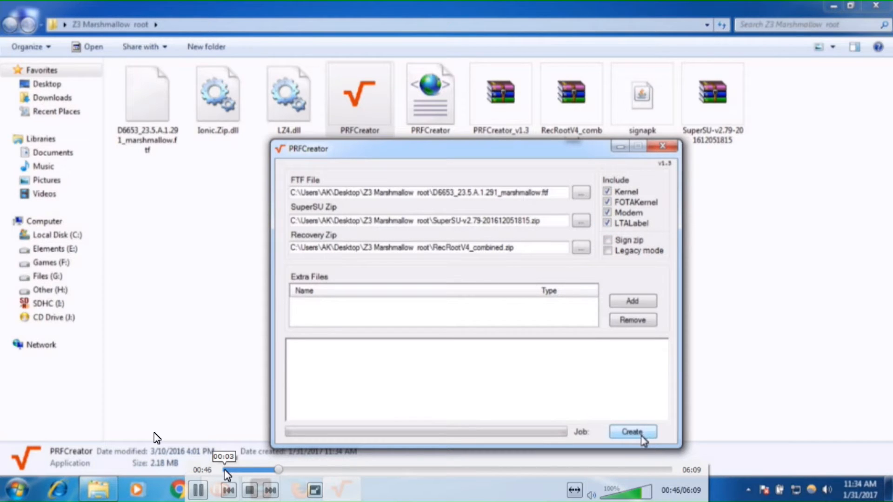
# Run Create and wait for the job to finish 6/6, producing flashable-prerooted.zip
pyautogui.click(631, 432)
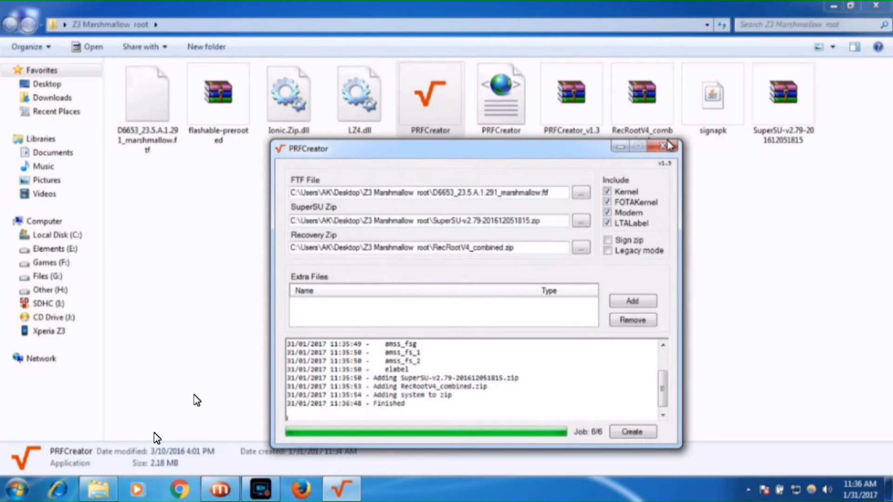
# Copy flashable-prerooted.zip into Removable Disk (K:)\Zip files after closing PRFCreator
pyautogui.click(664, 146)
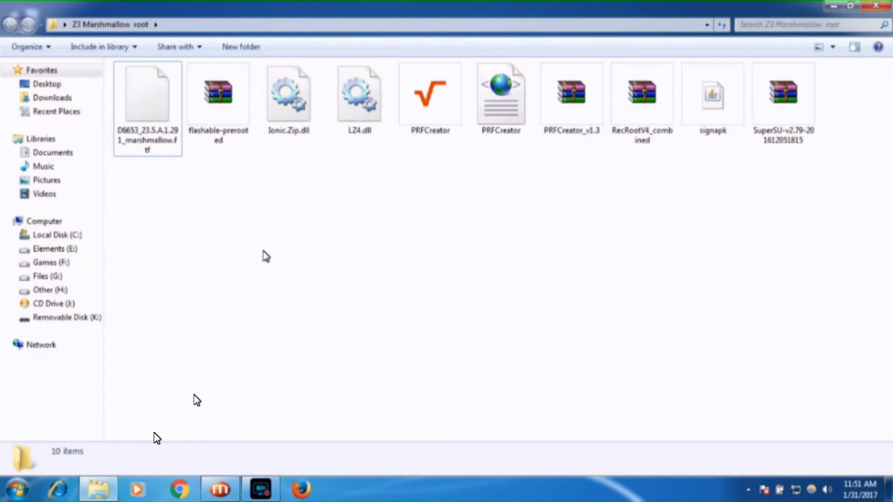
pyautogui.rightClick(218, 94)
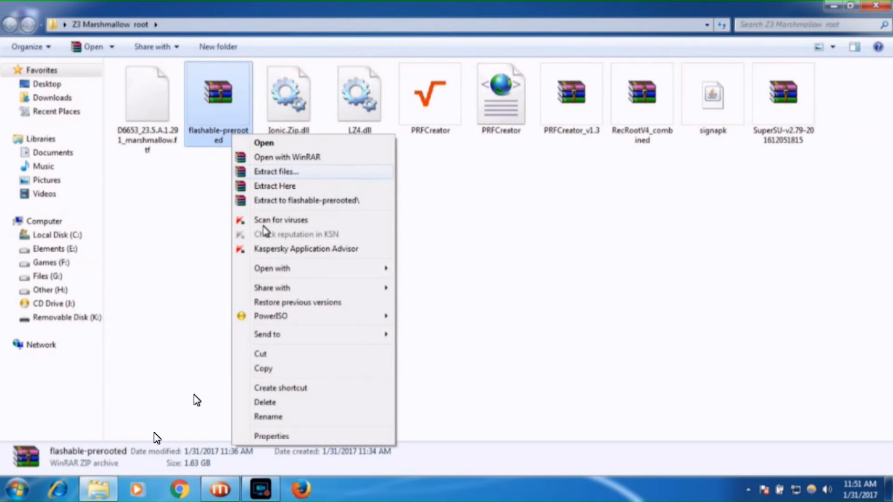
pyautogui.click(275, 171)
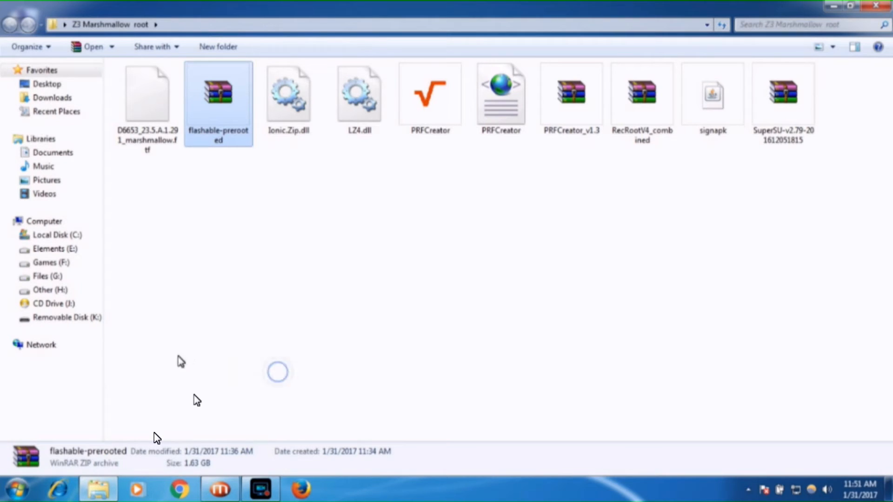
pyautogui.click(67, 317)
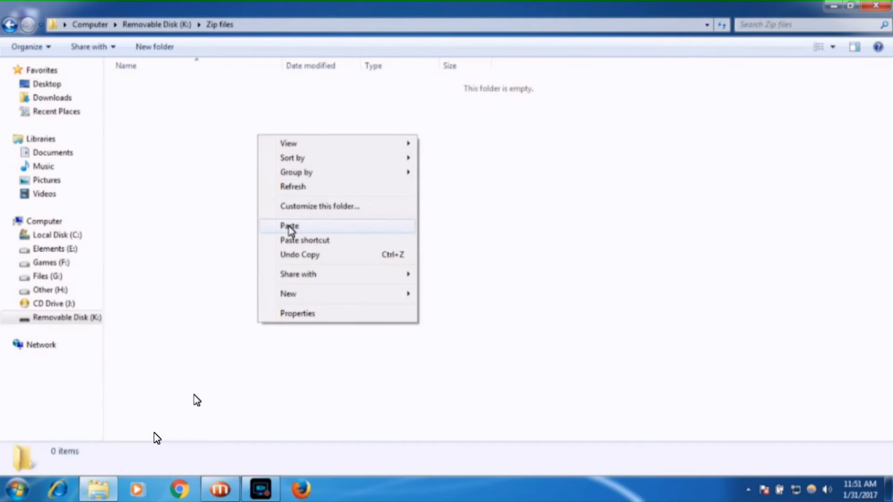
pyautogui.click(289, 225)
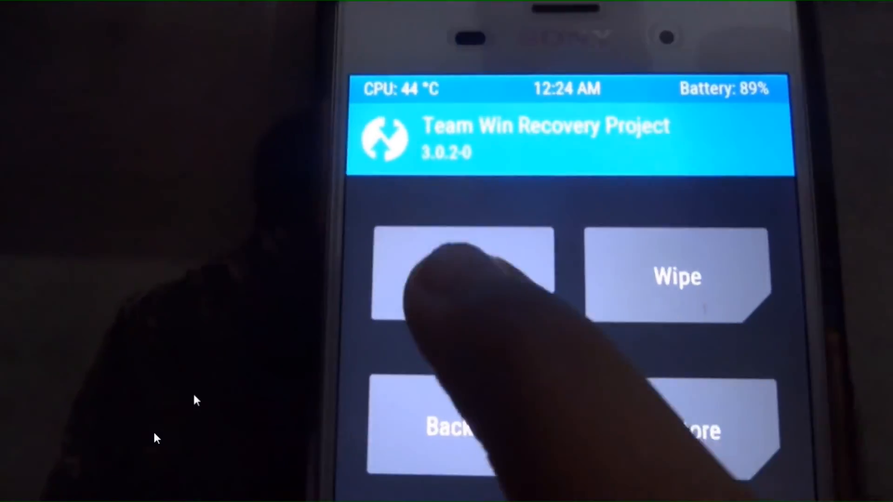
# Install flashable-prerooted from /external_sd/Zip files and confirm the flash until the script succeeds
pyautogui.click(462, 277)
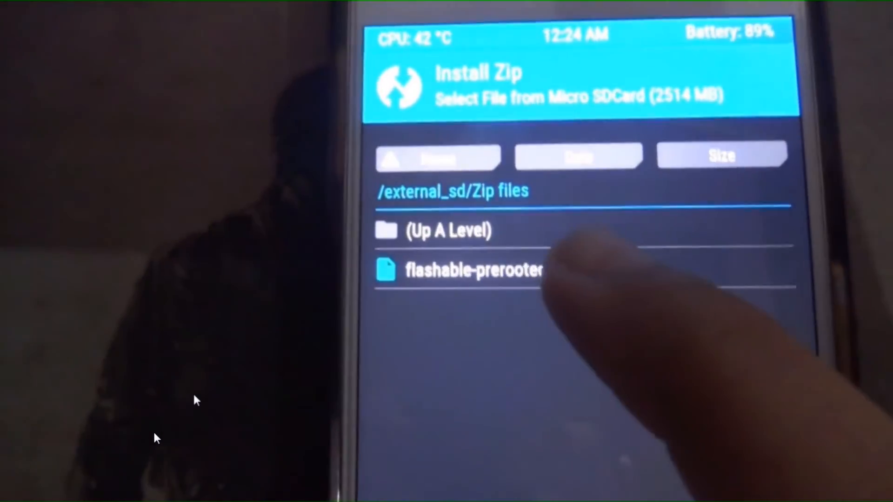
pyautogui.click(472, 270)
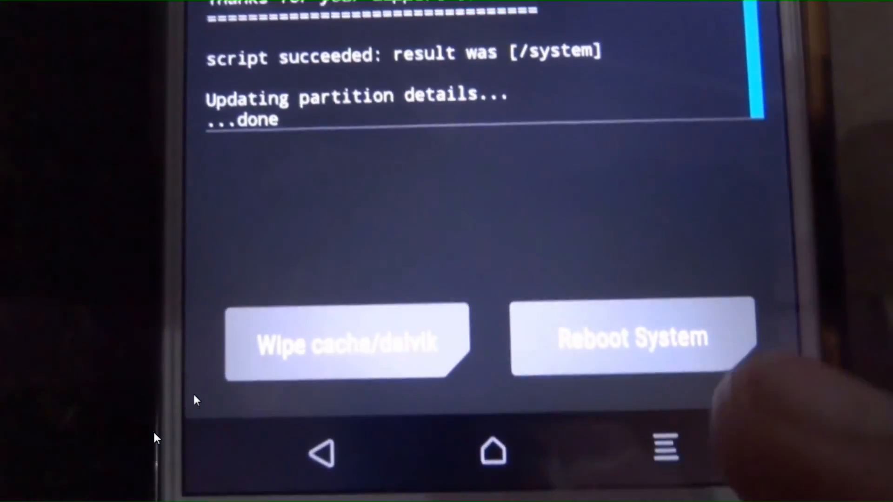
# Reboot System so the rooted Xperia boots into Android
pyautogui.click(633, 338)
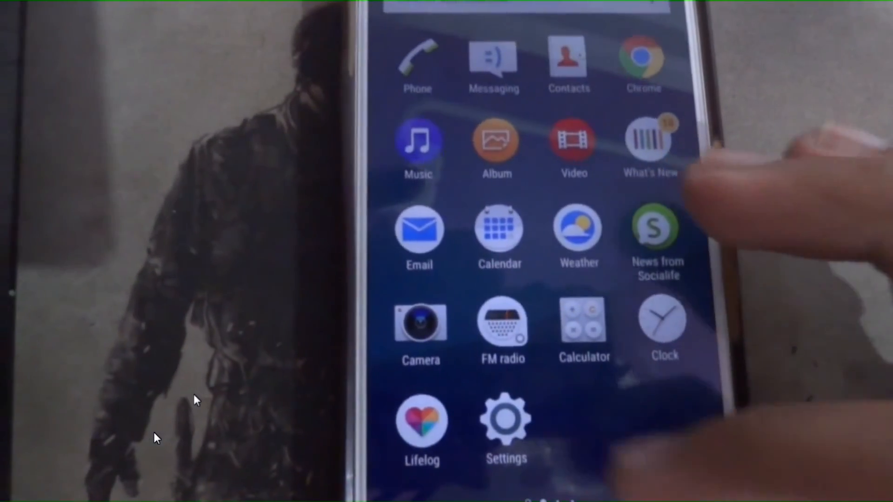
pyautogui.click(512, 21)
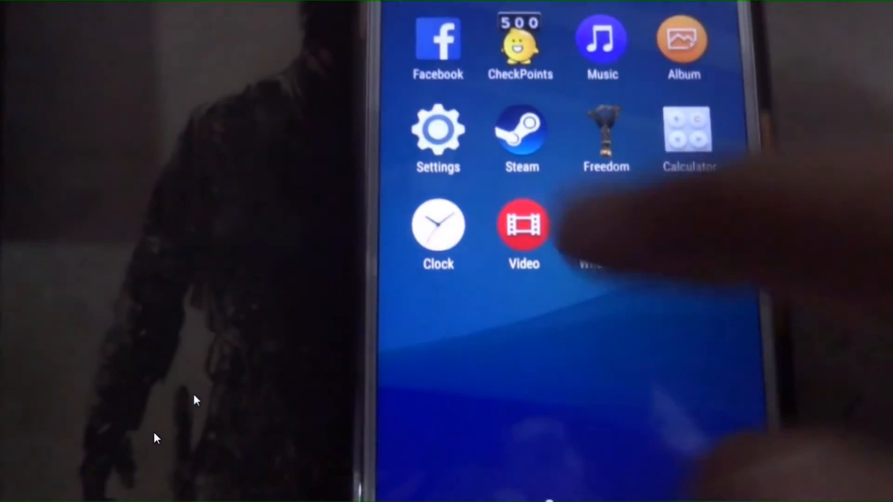
pyautogui.click(438, 128)
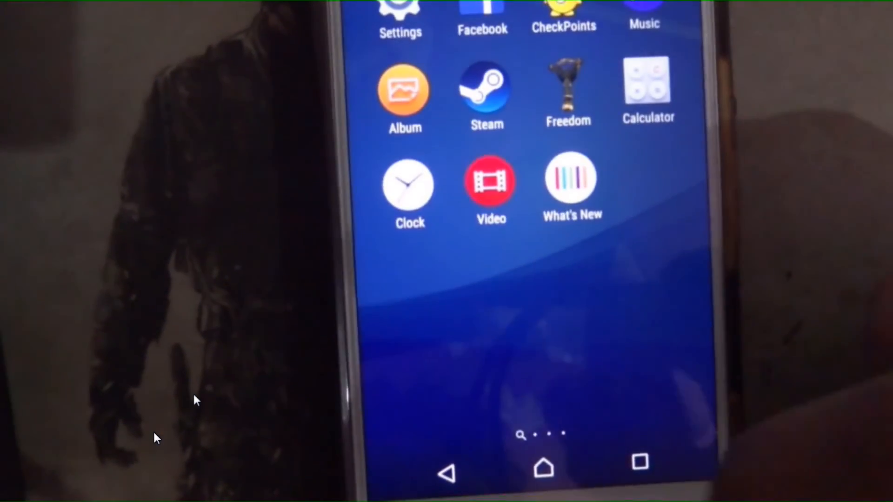
pyautogui.hscroll(-3)
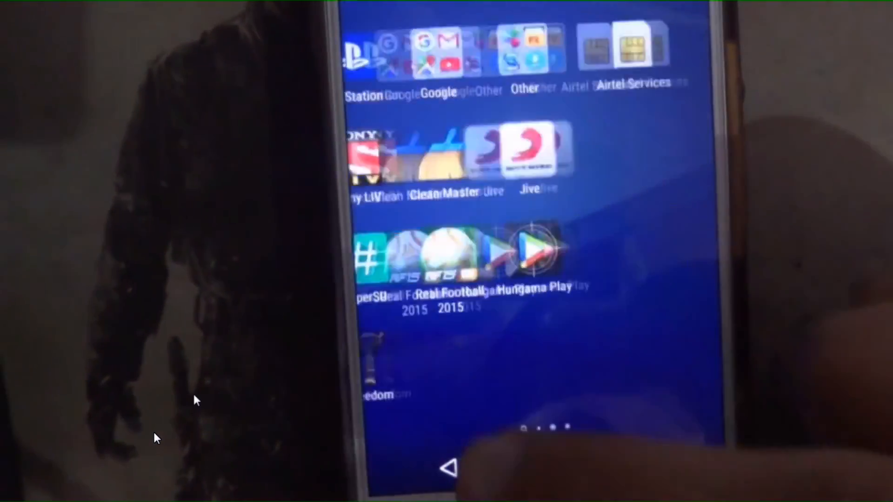